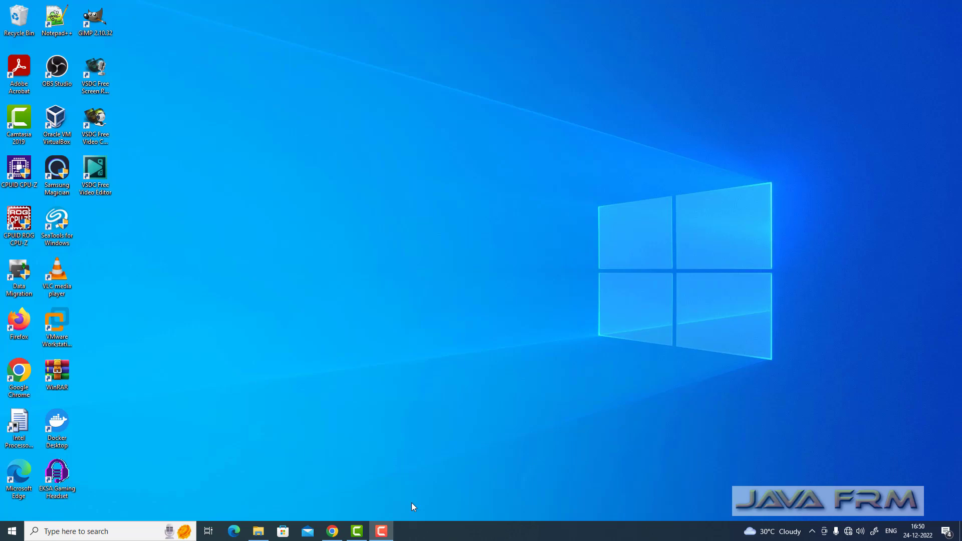
# - Launch Intel Processor Diagnostic Tool 64bit from the Start menu's Recently added list
pyautogui.click(258, 531)
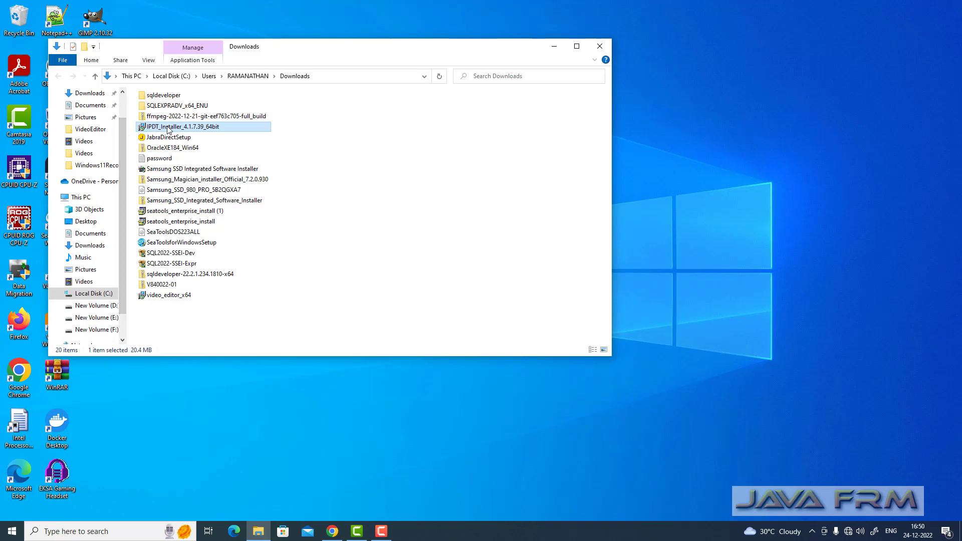
pyautogui.moveTo(180, 126)
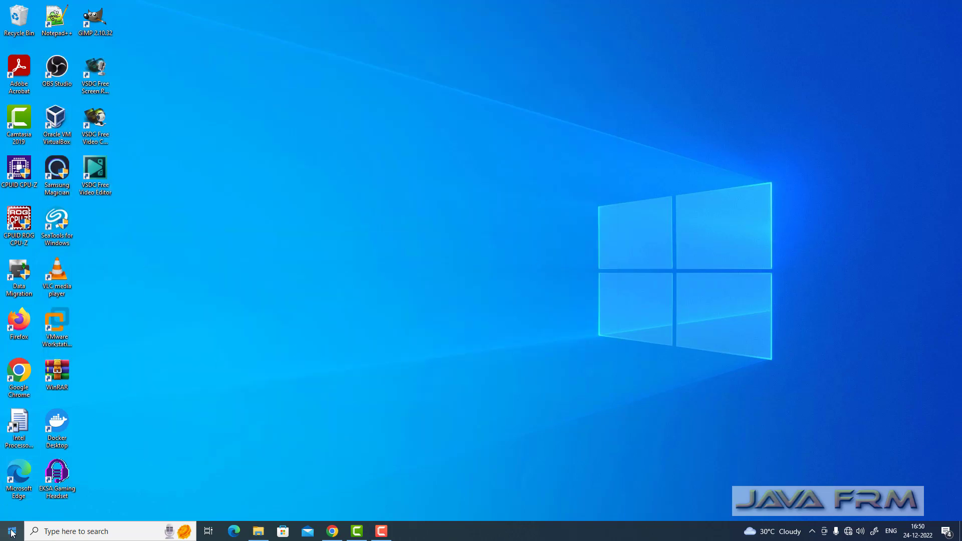
pyautogui.click(9, 531)
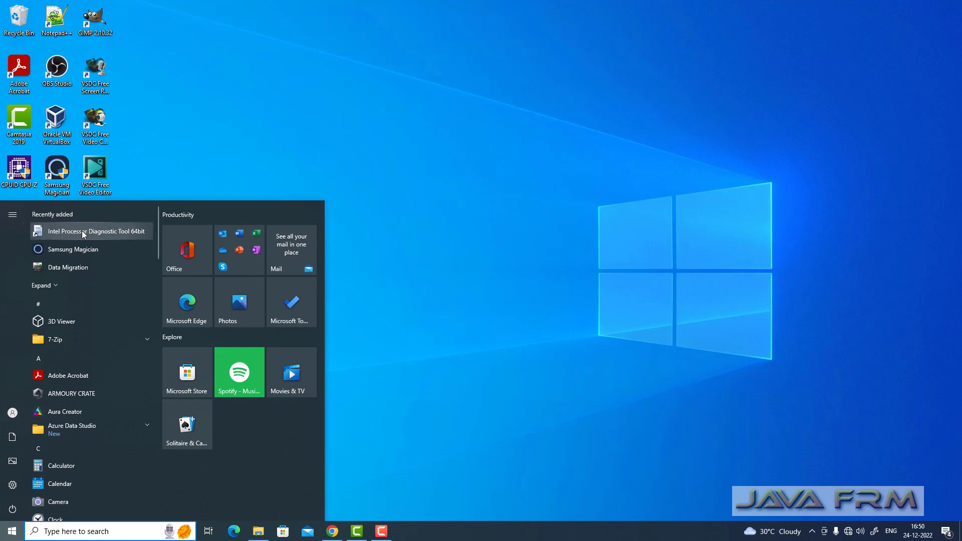
pyautogui.moveTo(92, 234)
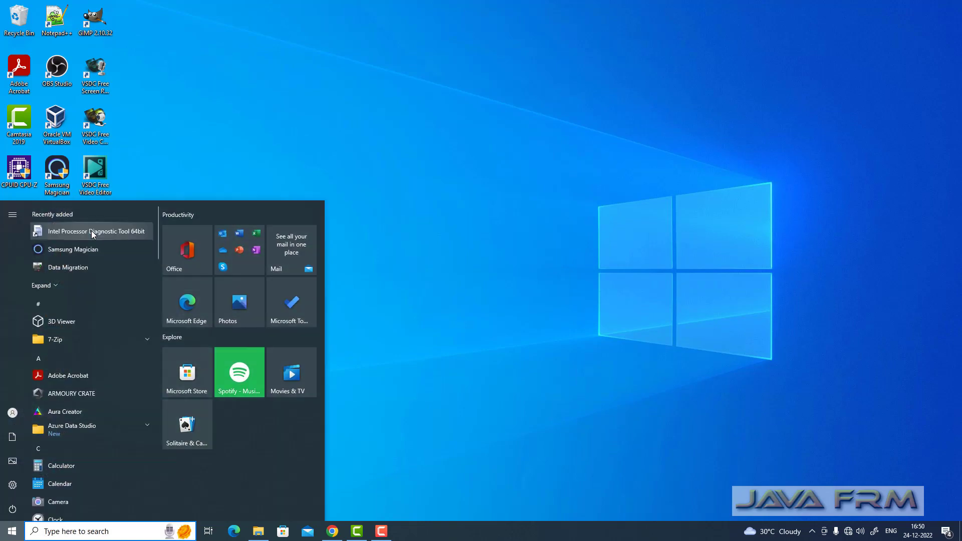
pyautogui.moveTo(90, 232)
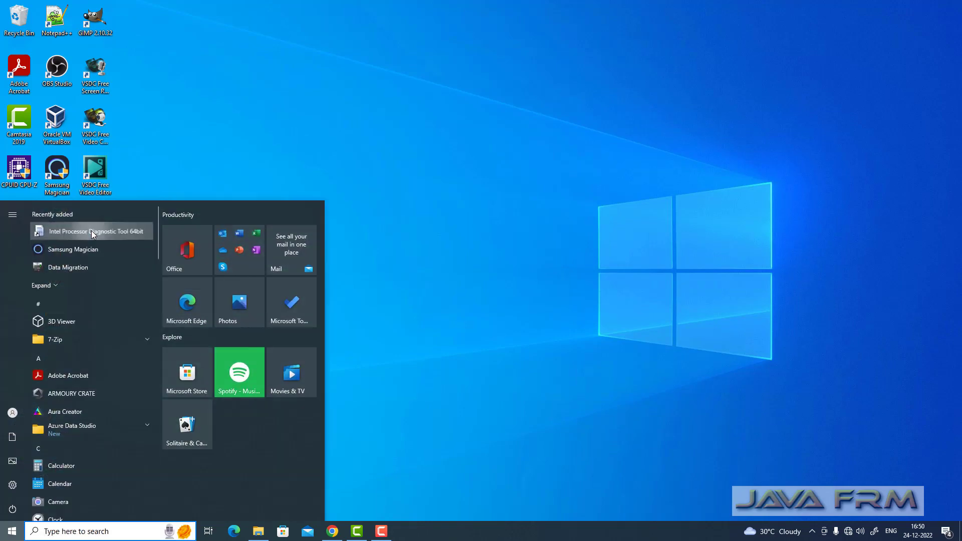
pyautogui.click(90, 232)
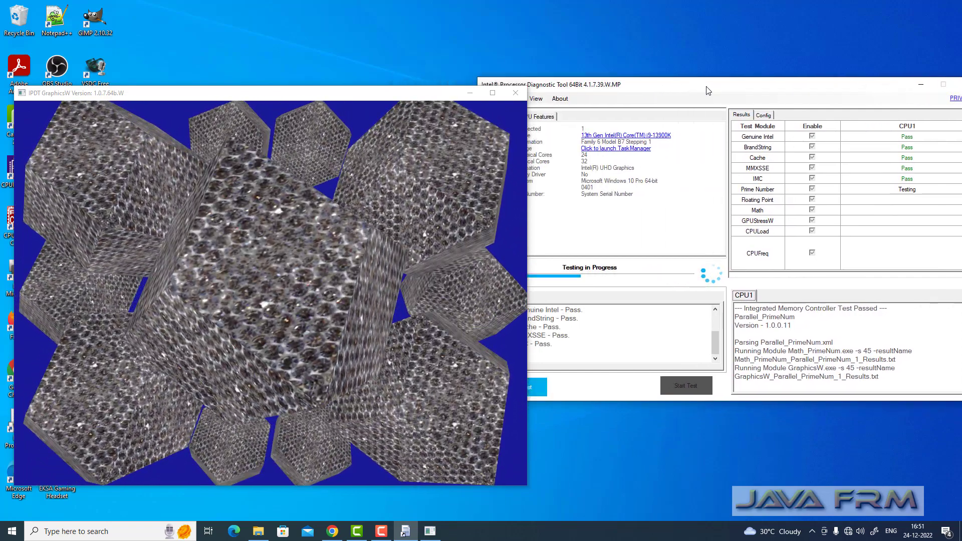
# - Launch Task Manager from the tool and view the CPU performance graph at 100%
pyautogui.click(614, 148)
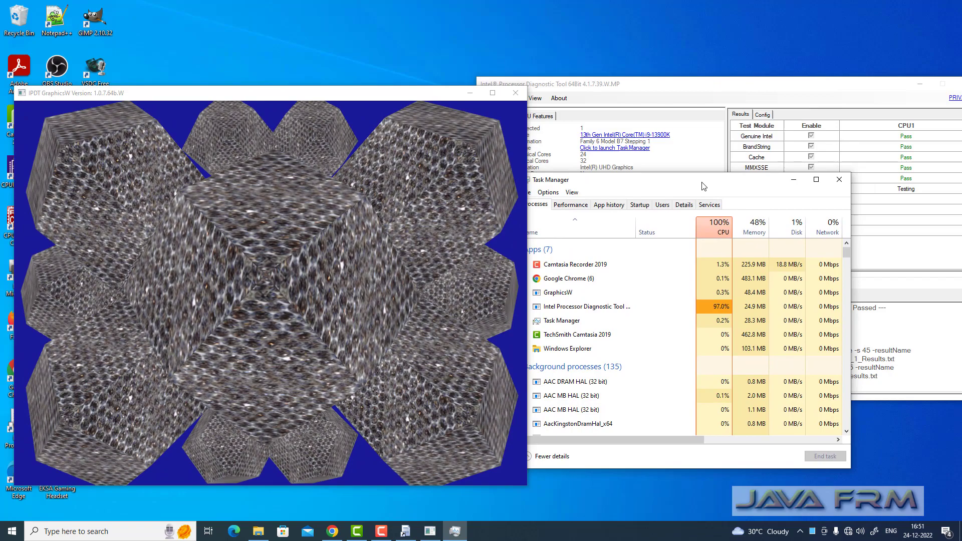
pyautogui.click(569, 216)
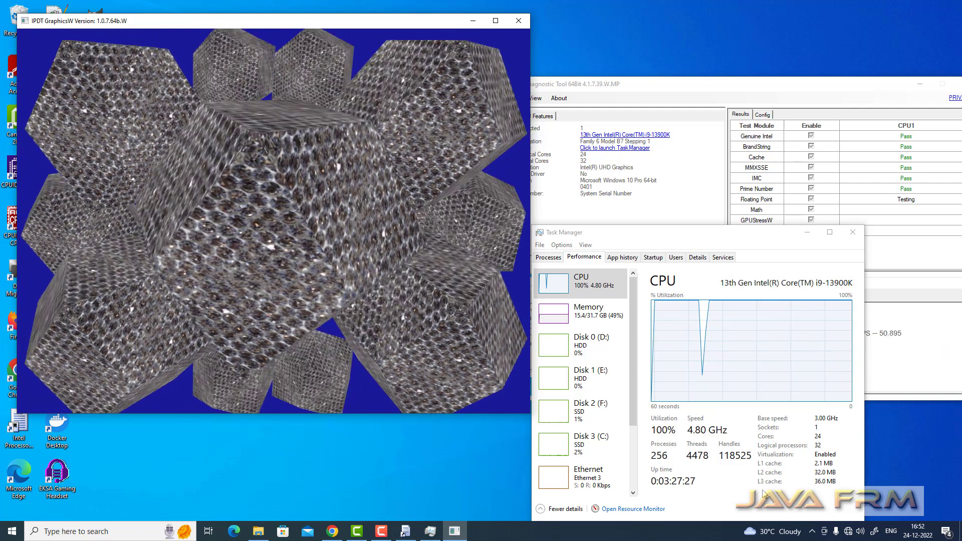
pyautogui.click(517, 21)
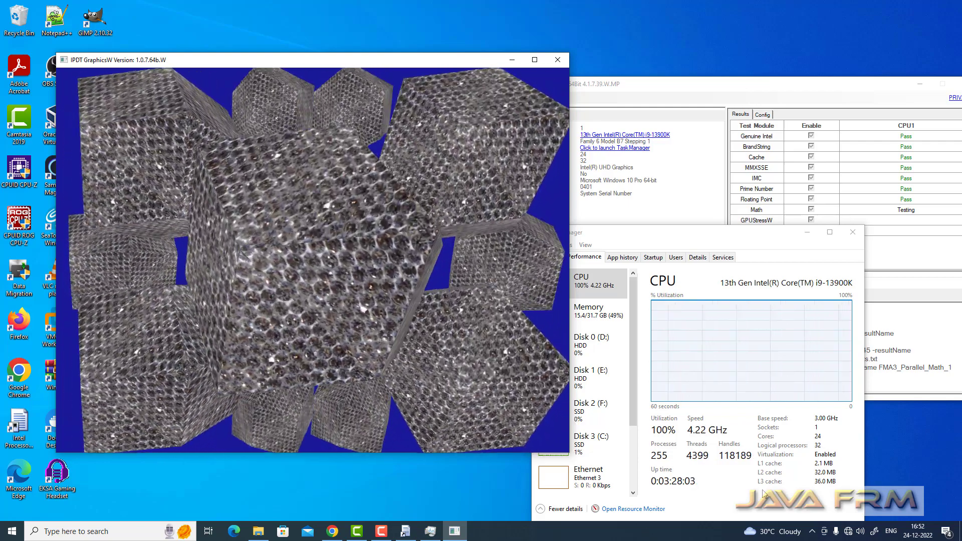
pyautogui.click(556, 59)
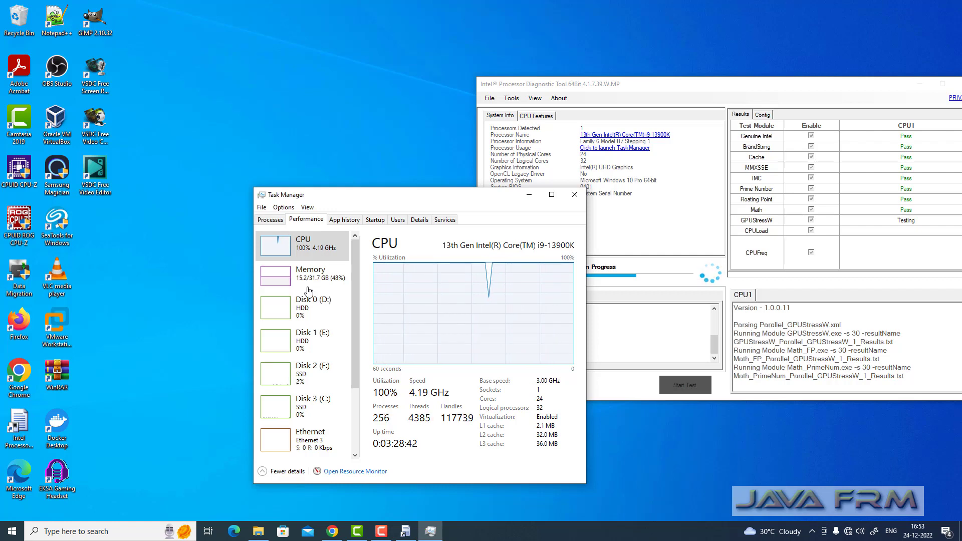
pyautogui.click(270, 219)
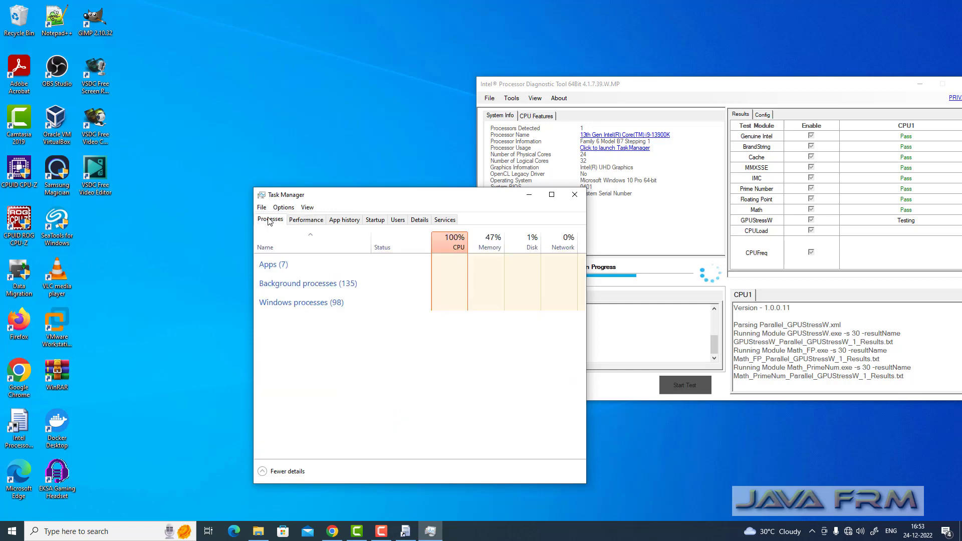
pyautogui.click(273, 265)
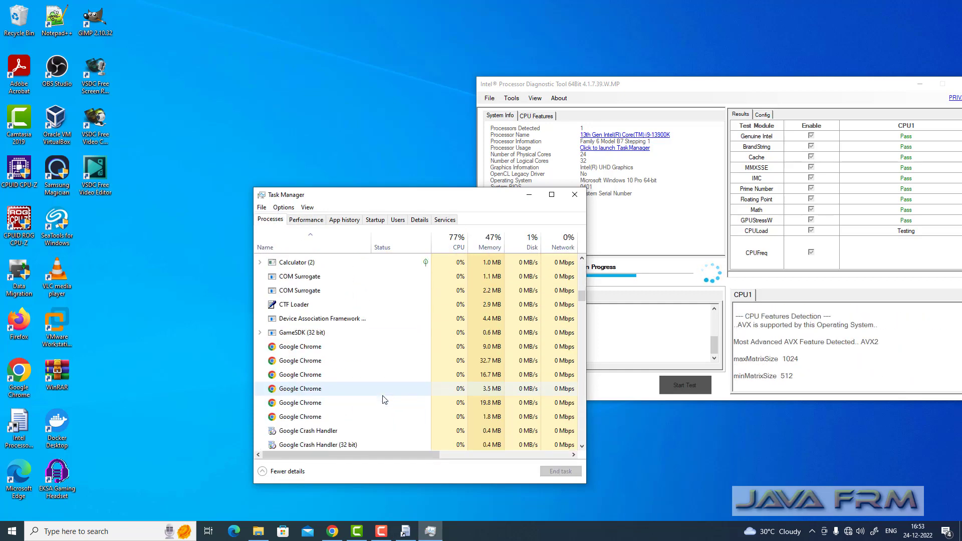
pyautogui.scroll(-3)
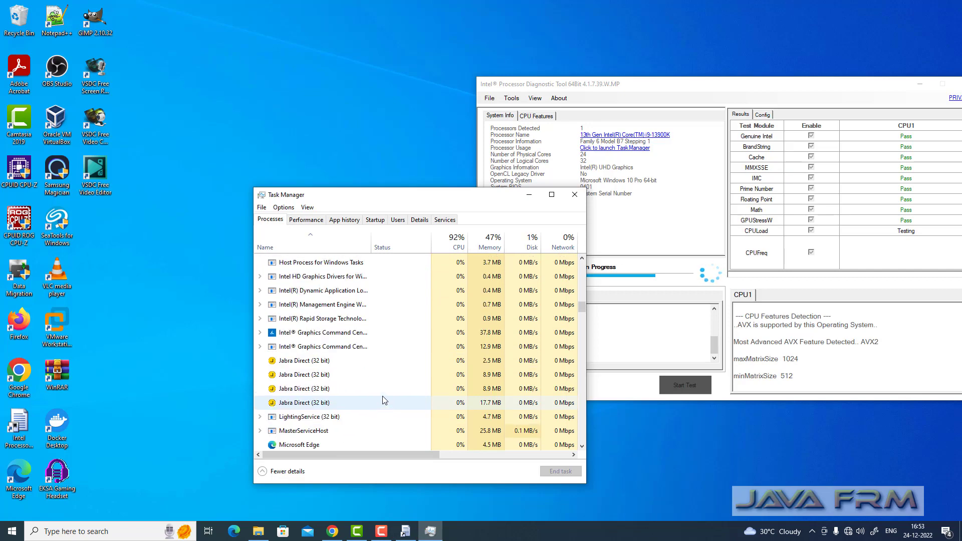
pyautogui.scroll(-3)
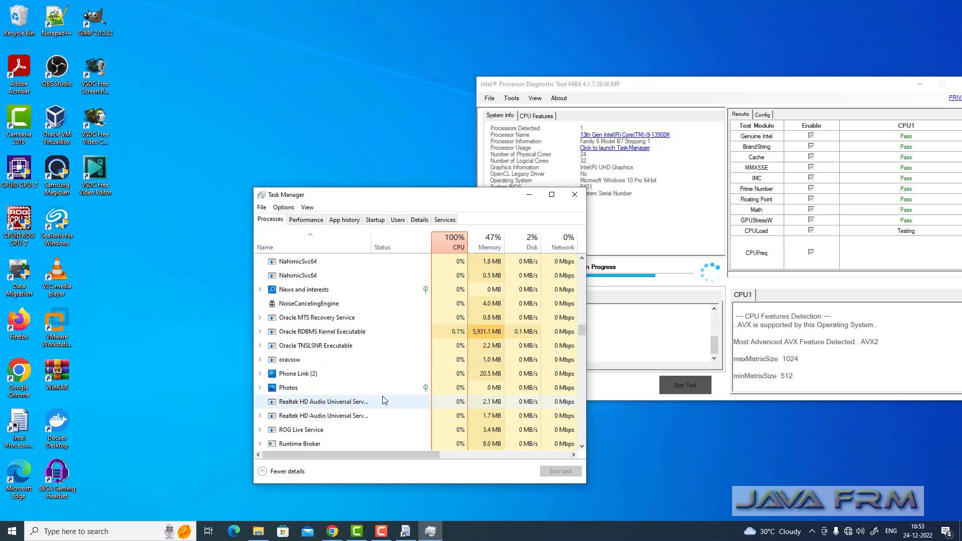
pyautogui.scroll(-3)
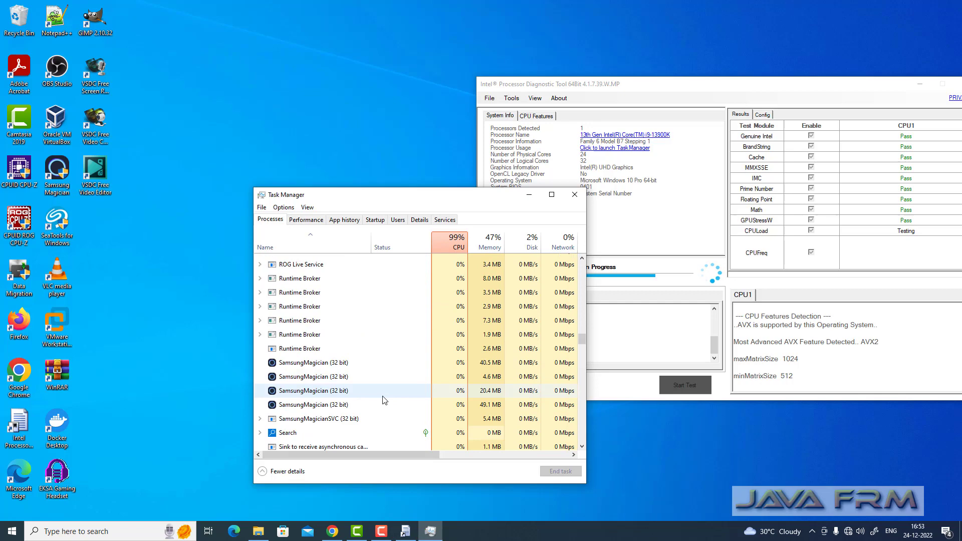
pyautogui.scroll(-3)
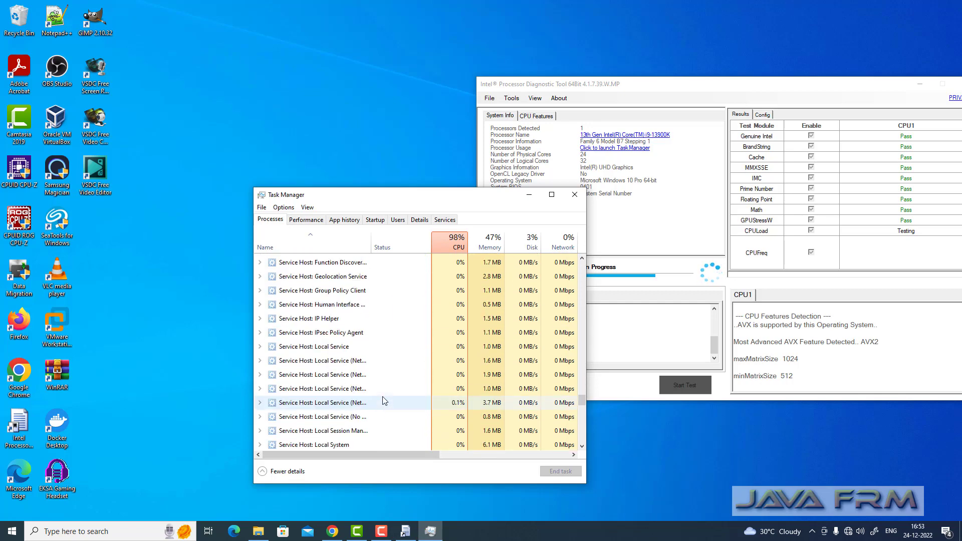
pyautogui.scroll(-3)
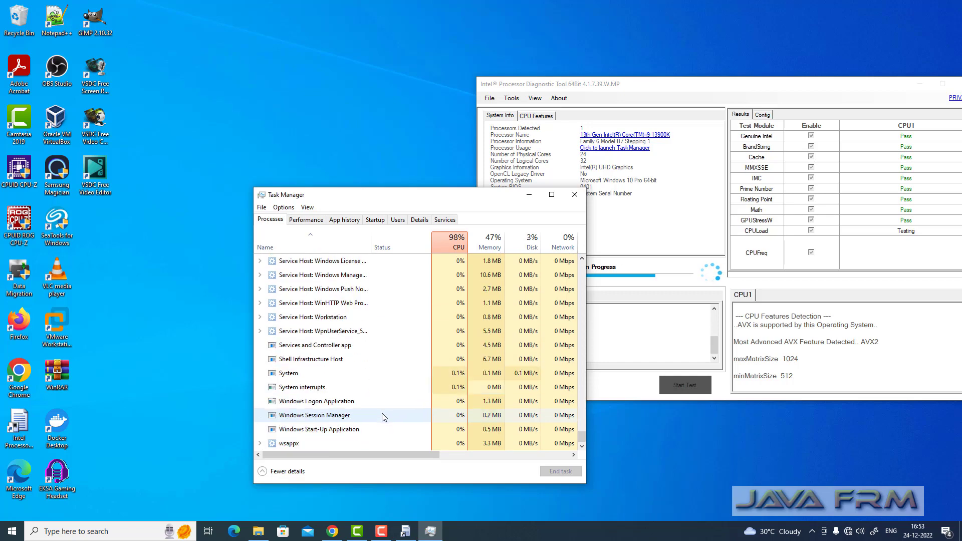
pyautogui.click(306, 220)
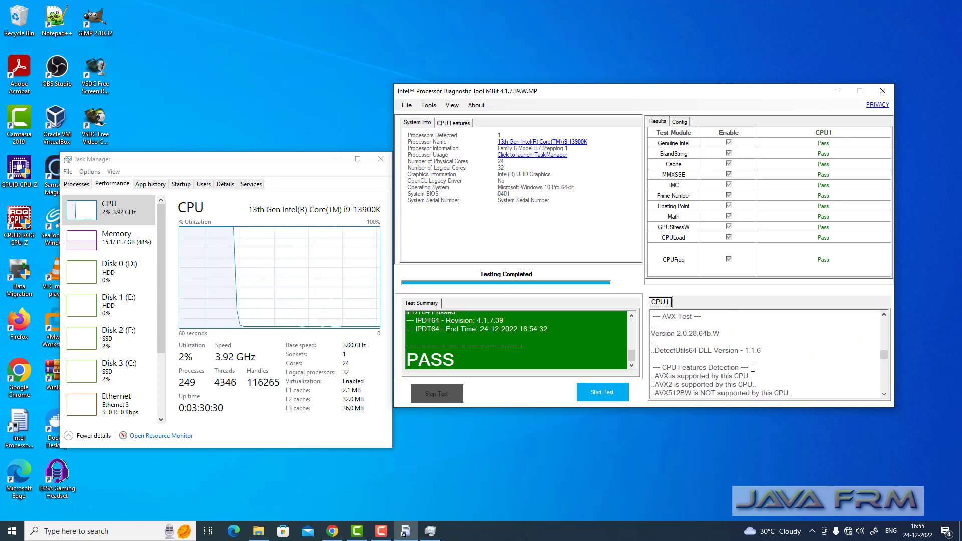
# - Check the supported CPU features, then open the full results file in Notepad
pyautogui.click(454, 122)
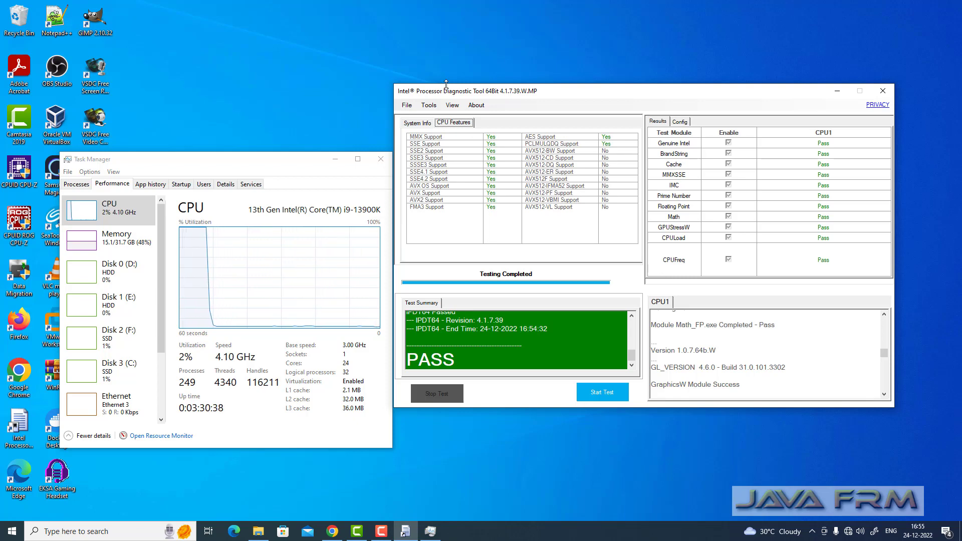
pyautogui.click(407, 105)
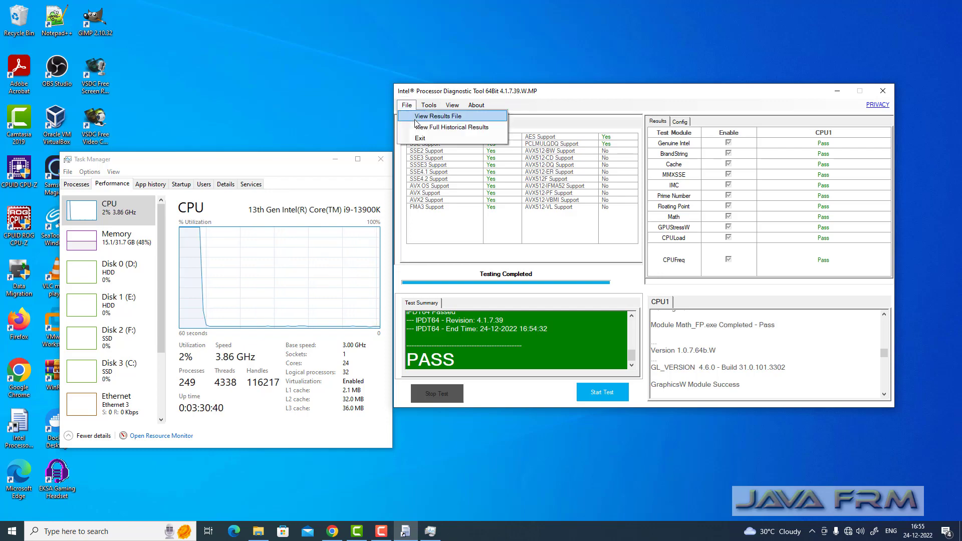
pyautogui.click(438, 116)
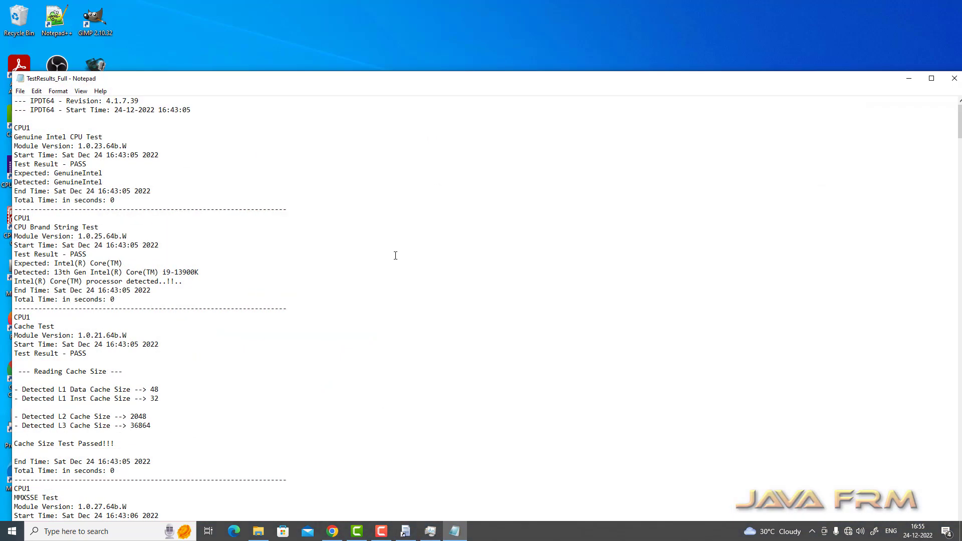
# - Scroll through the full results log's system information section in Notepad
pyautogui.scroll(-3)
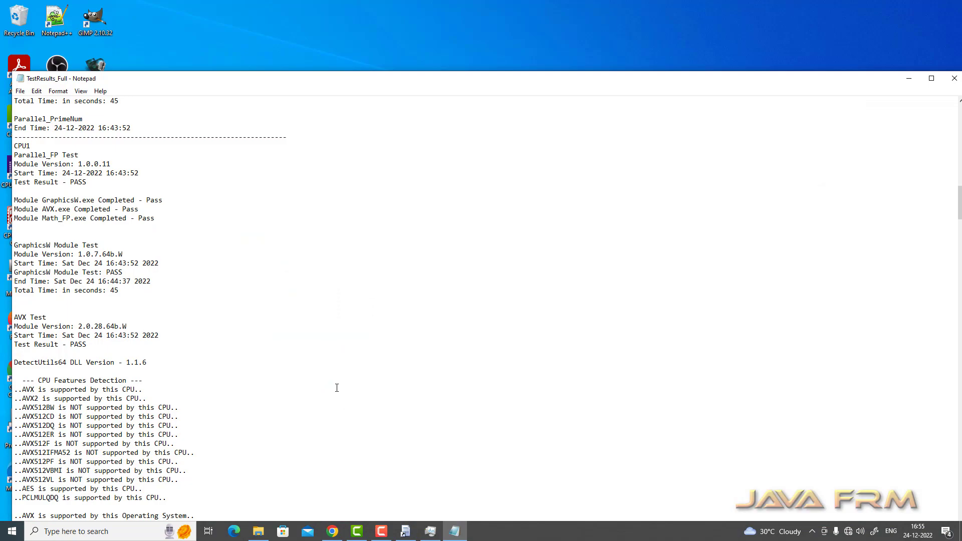
pyautogui.scroll(-3)
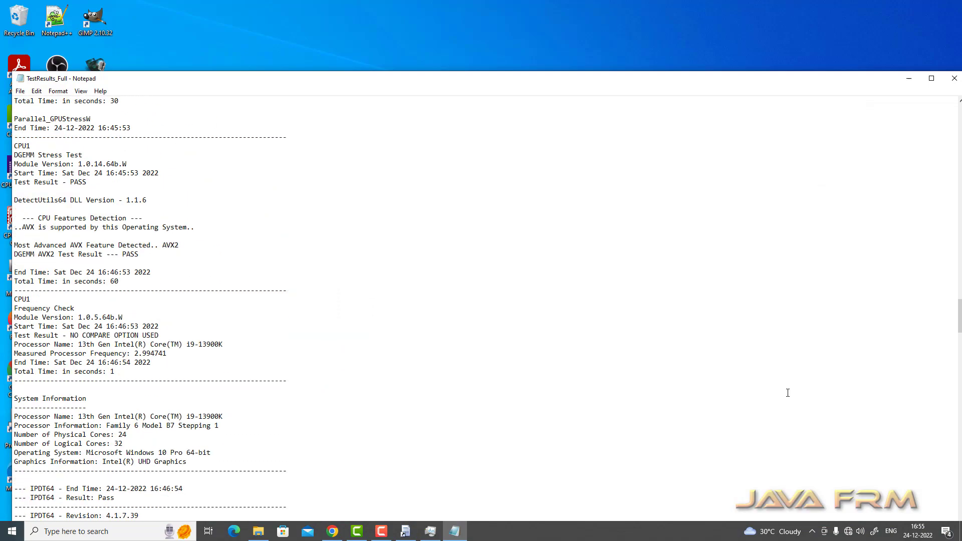
pyautogui.scroll(-3)
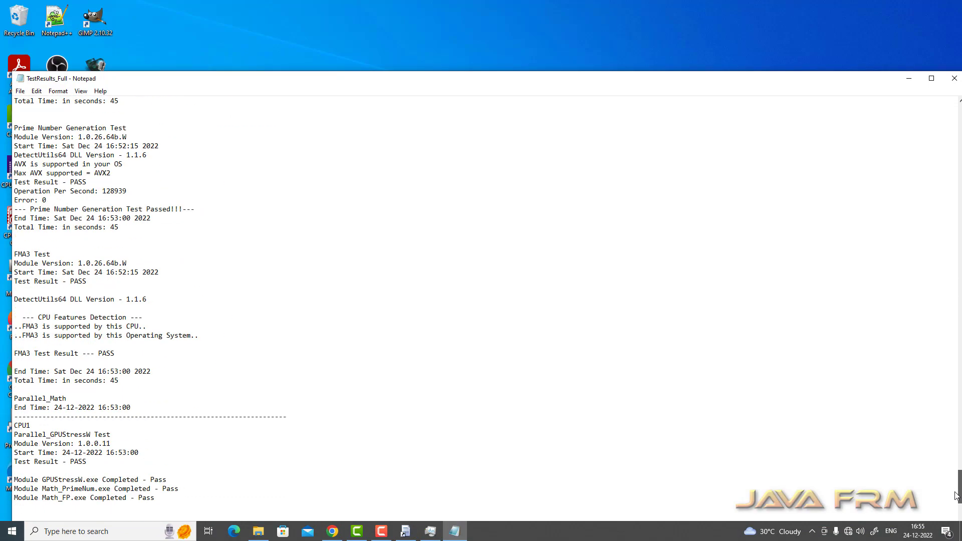
pyautogui.scroll(-3)
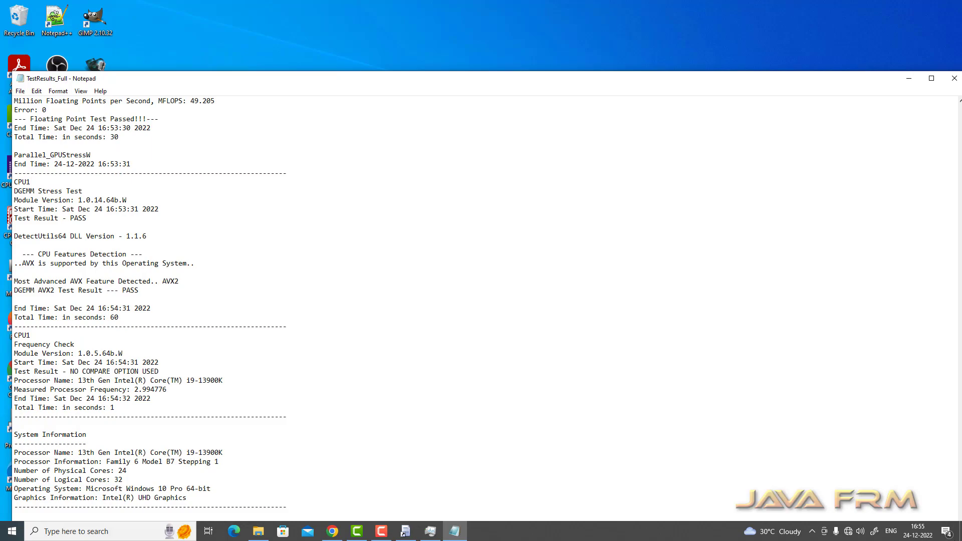
pyautogui.scroll(3)
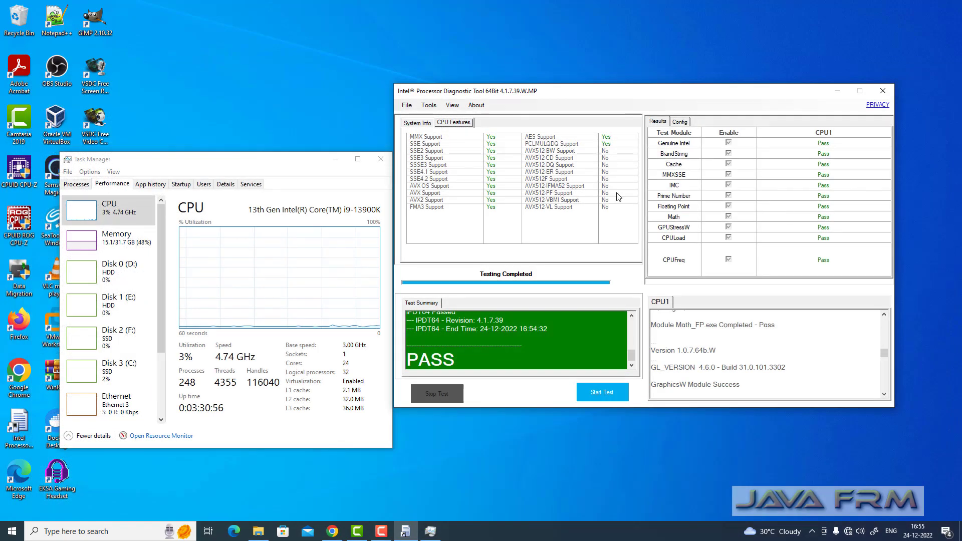
# - Open the regular test results file and read through its PASS results
pyautogui.click(407, 104)
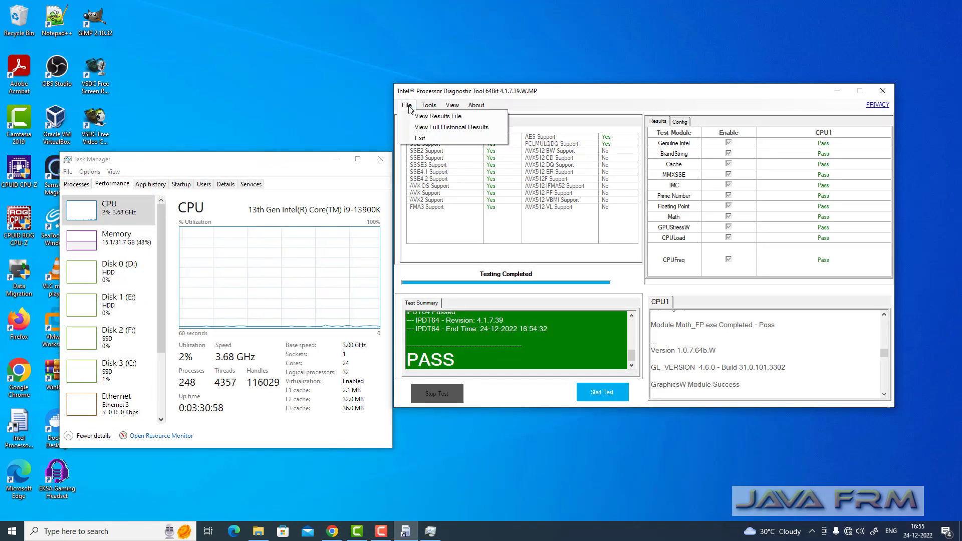
pyautogui.click(439, 116)
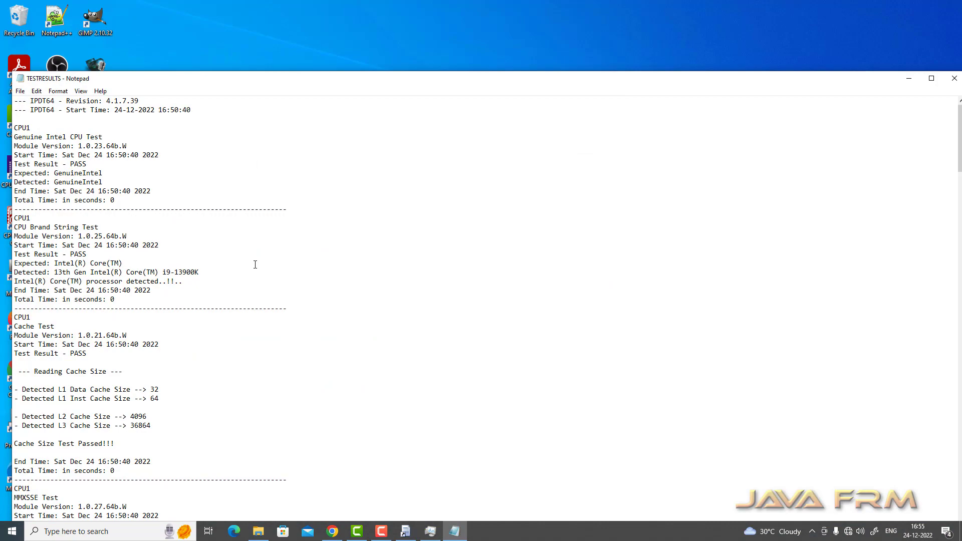
pyautogui.scroll(-3)
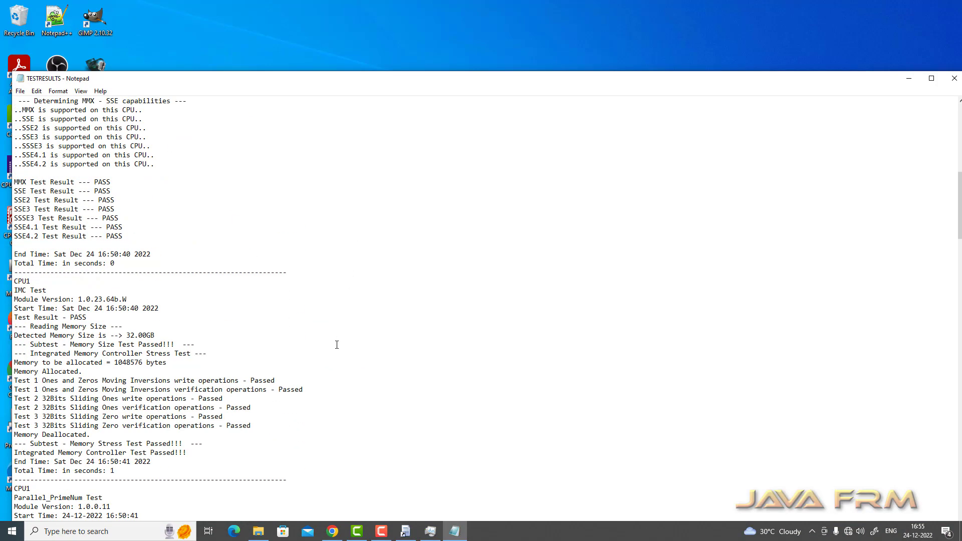
pyautogui.scroll(-3)
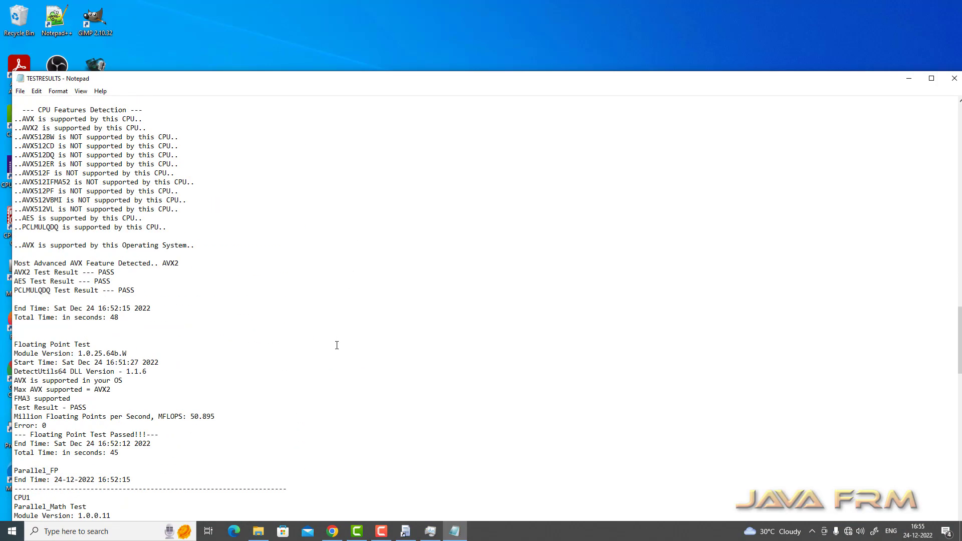
pyautogui.scroll(-3)
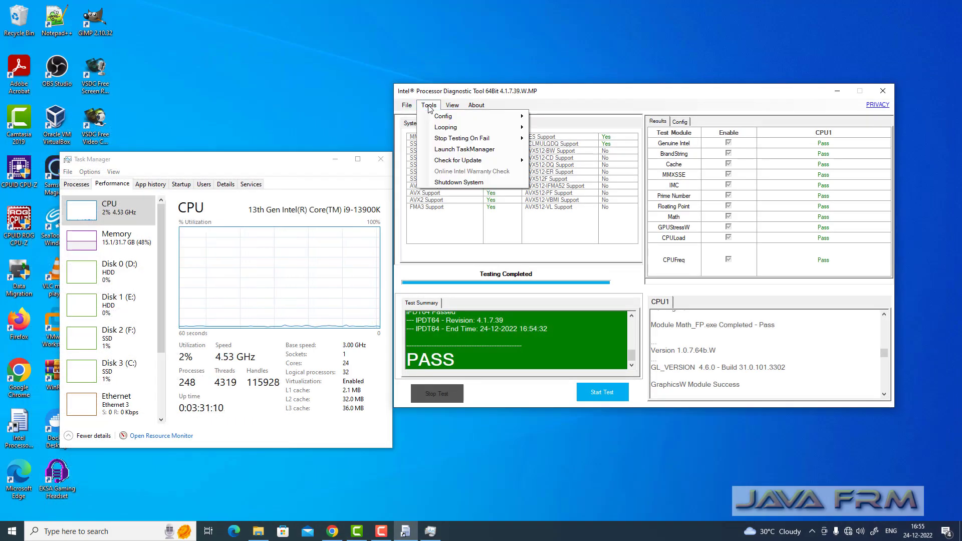
# - Browse the Tools and About menus of the diagnostic tool
pyautogui.click(443, 116)
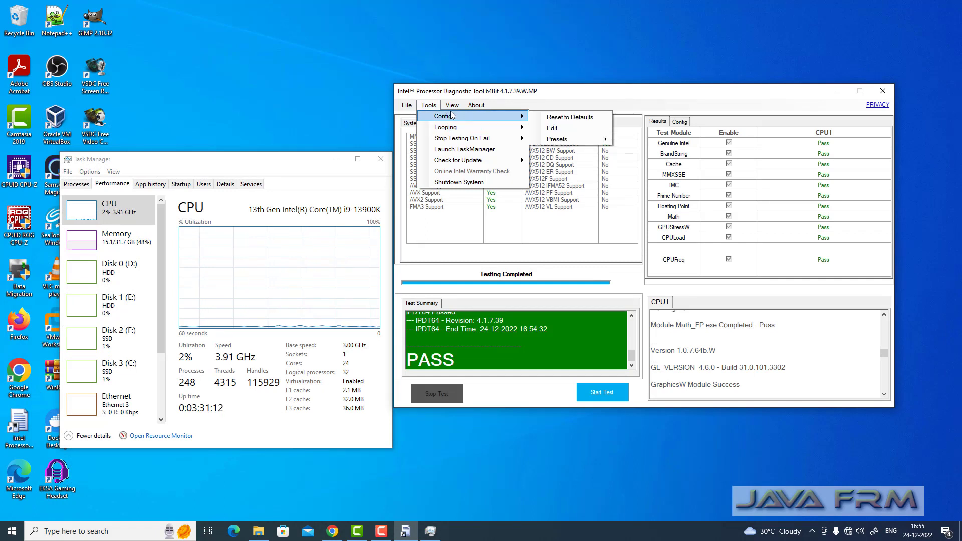
pyautogui.moveTo(558, 139)
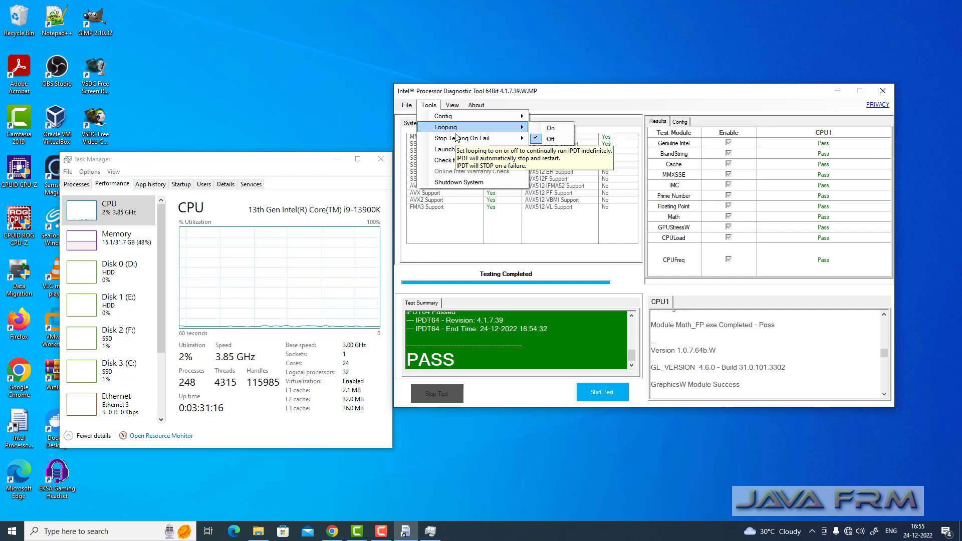
pyautogui.moveTo(466, 150)
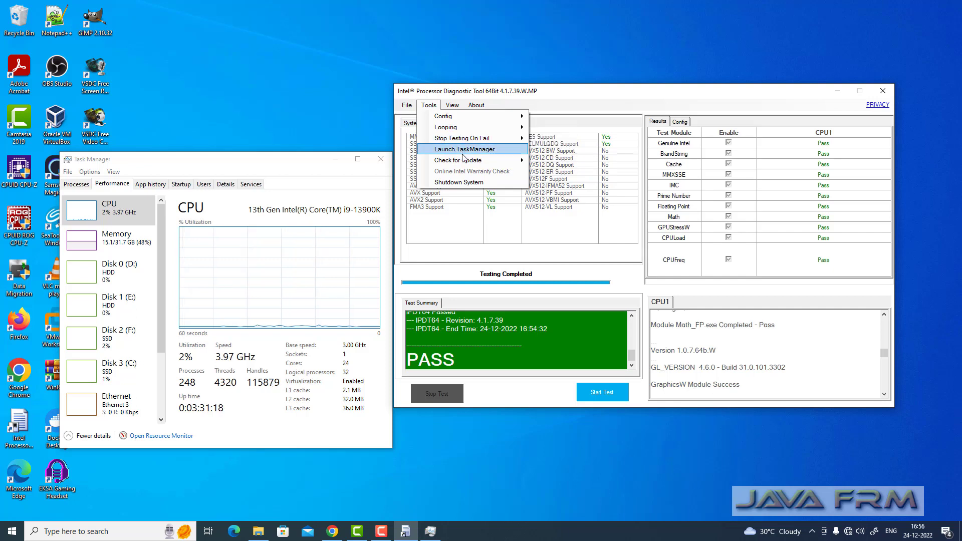
pyautogui.moveTo(469, 182)
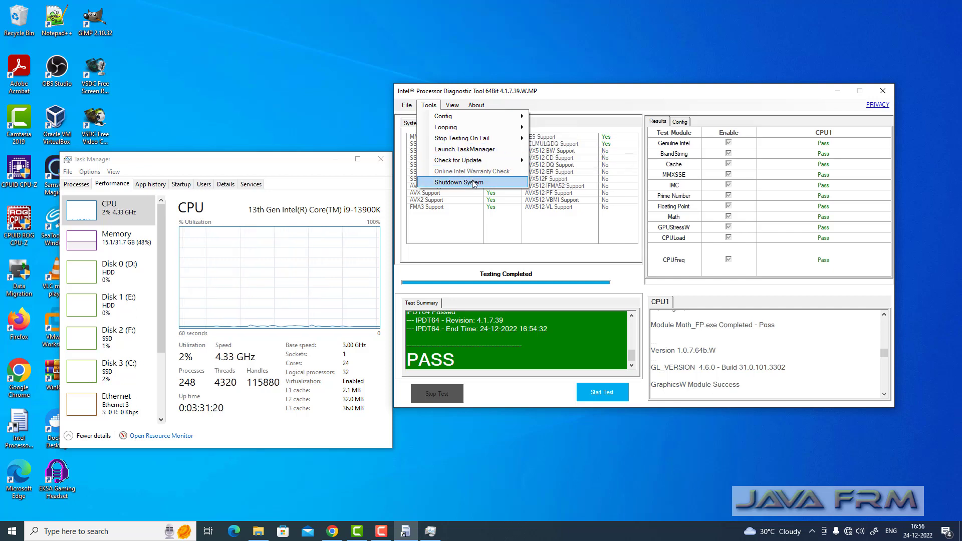
pyautogui.click(451, 105)
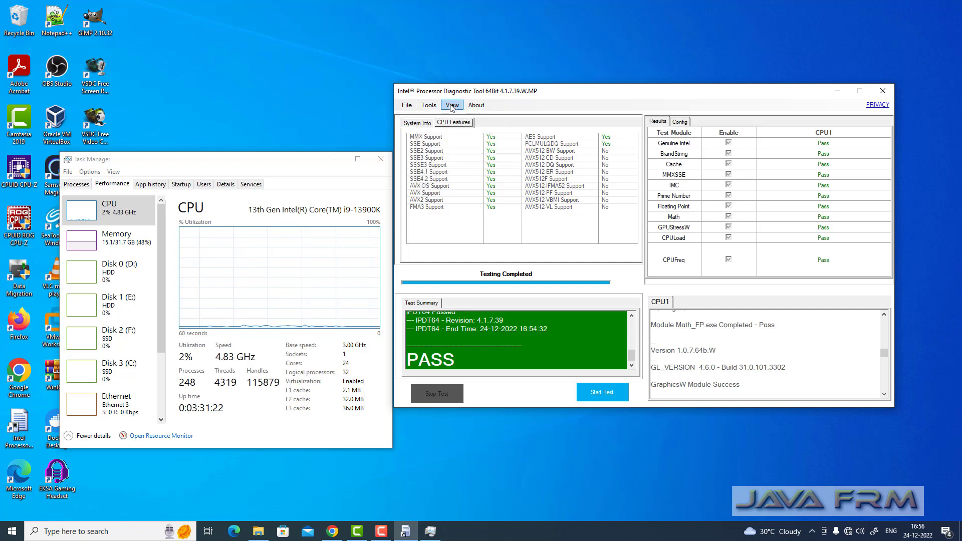
pyautogui.click(476, 104)
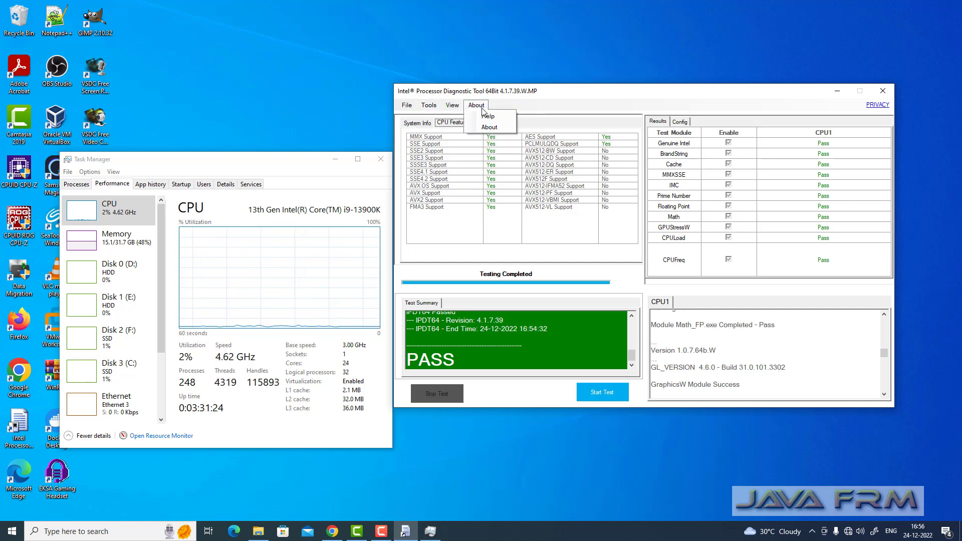
# - Try the compact view, restore the full layout, and show the Config tab
pyautogui.click(452, 105)
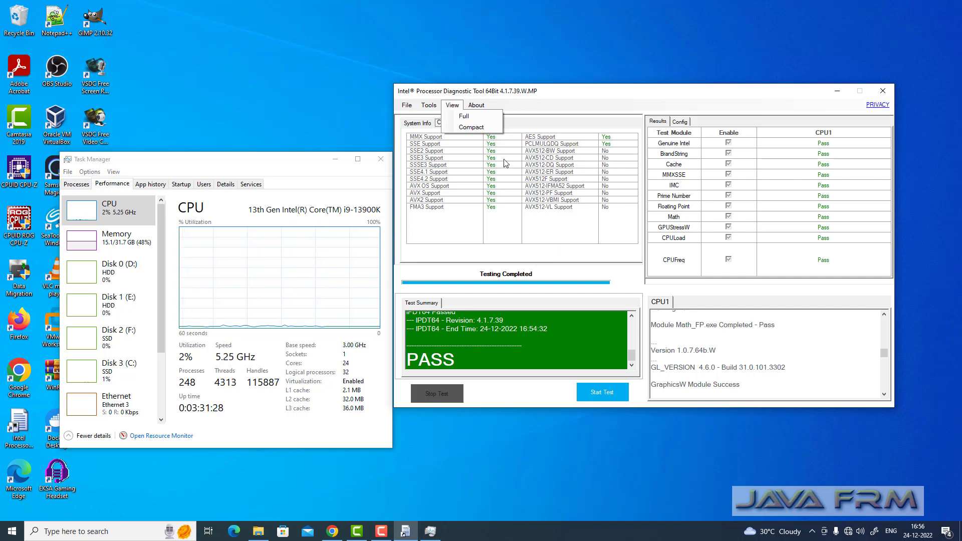
pyautogui.click(452, 105)
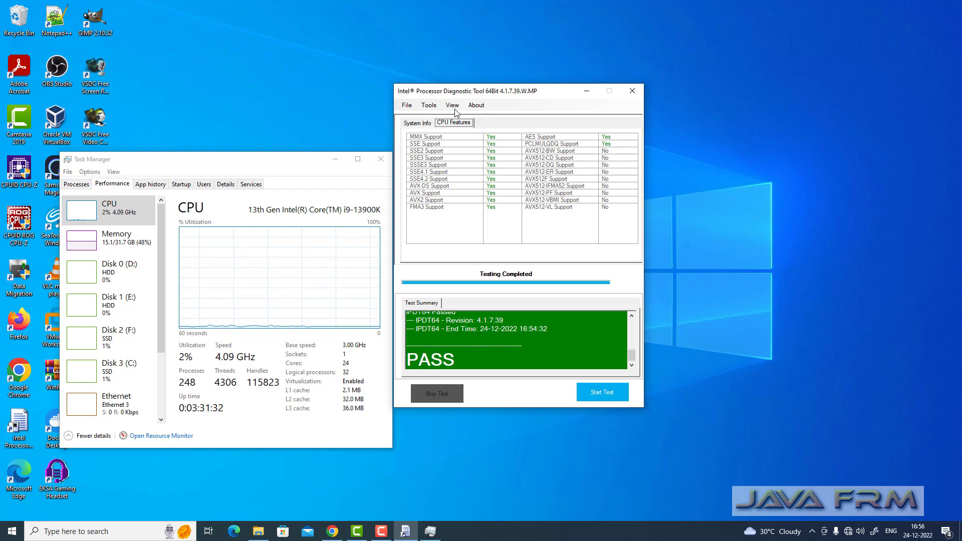
pyautogui.click(609, 90)
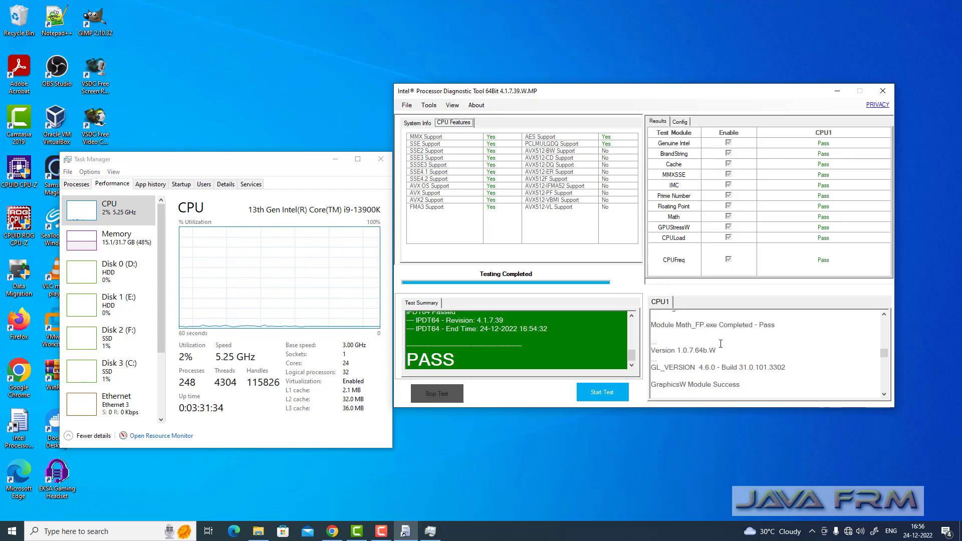
pyautogui.click(679, 121)
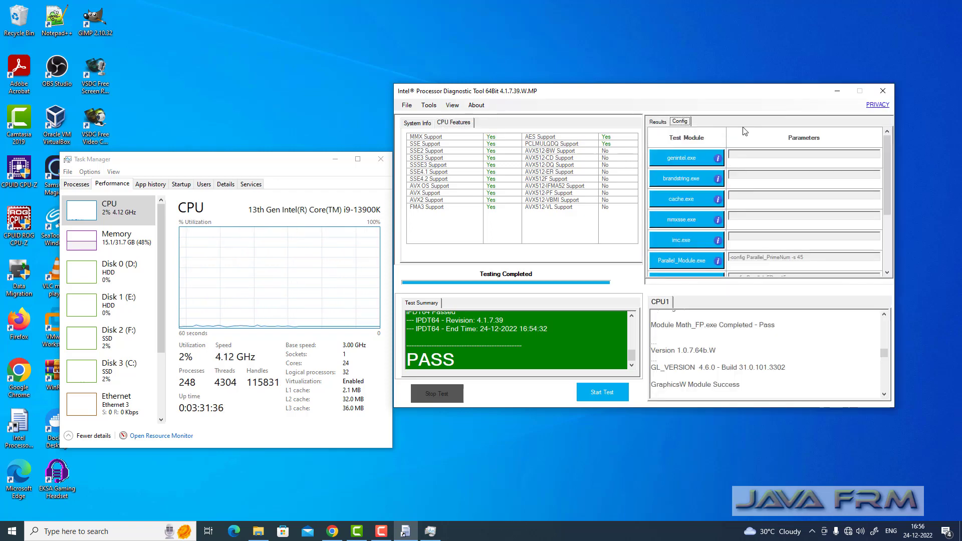
pyautogui.moveTo(681, 182)
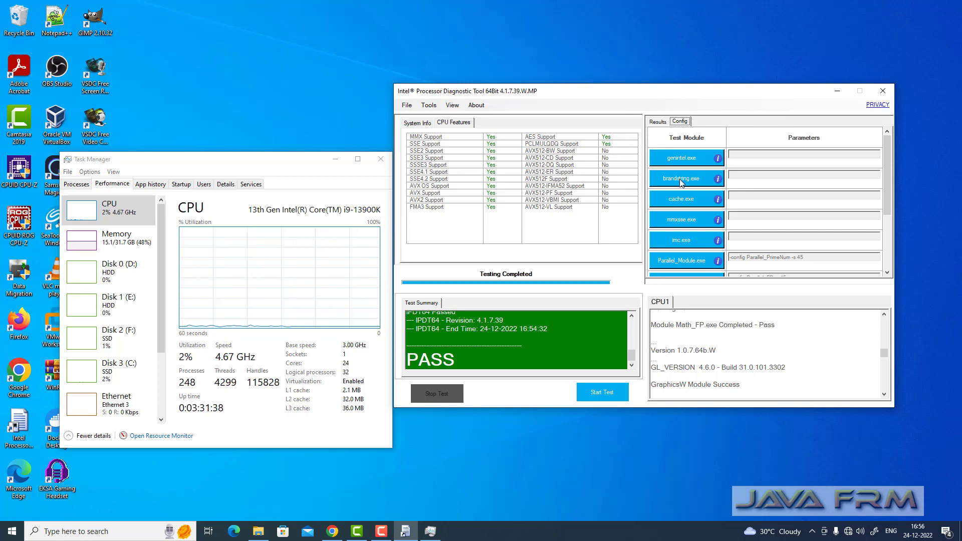
# - Scroll the Config module list, then show System Info for the i9-13900K
pyautogui.scroll(-3)
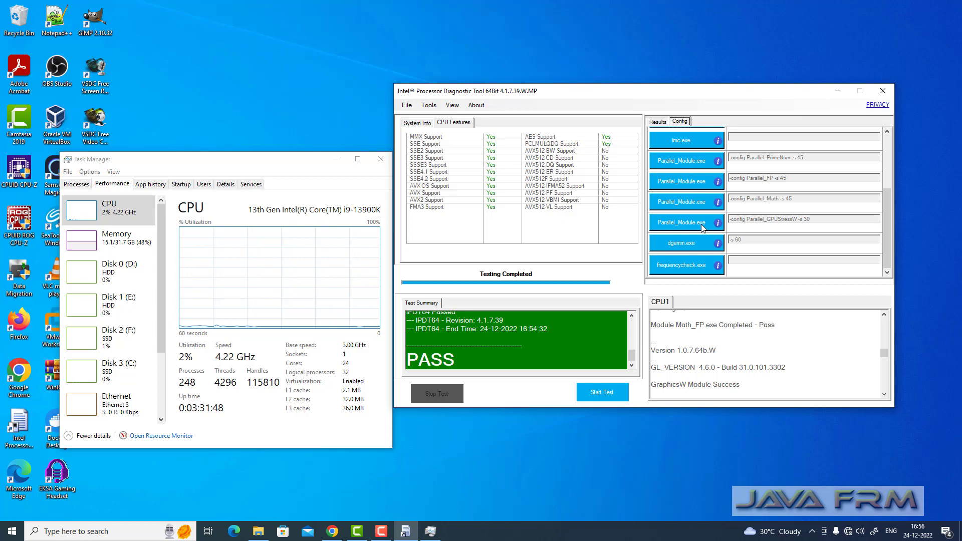
pyautogui.moveTo(761, 232)
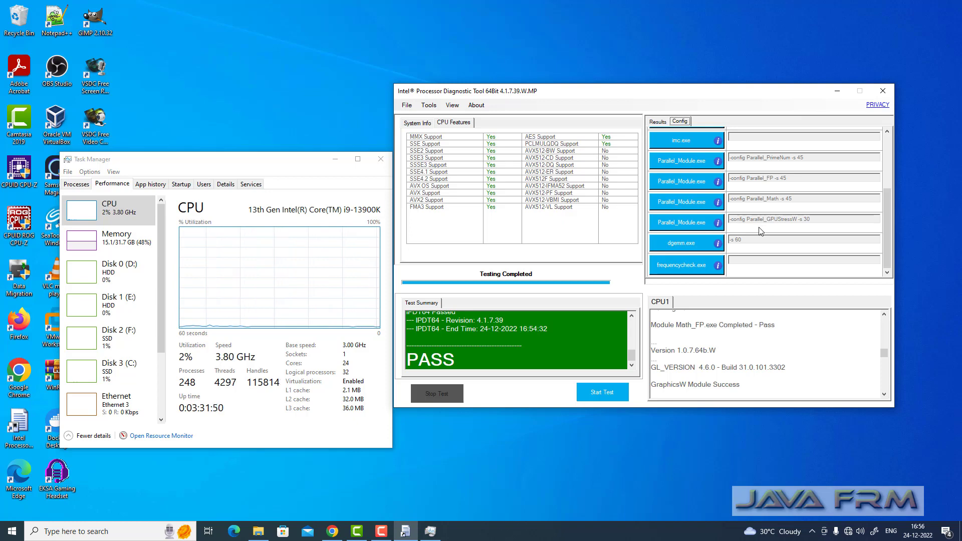
pyautogui.scroll(3)
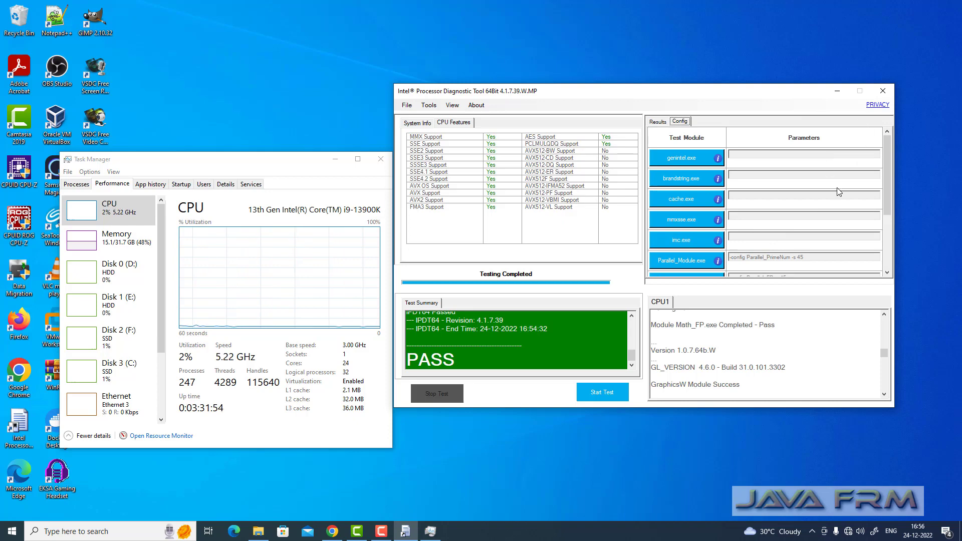
pyautogui.scroll(-3)
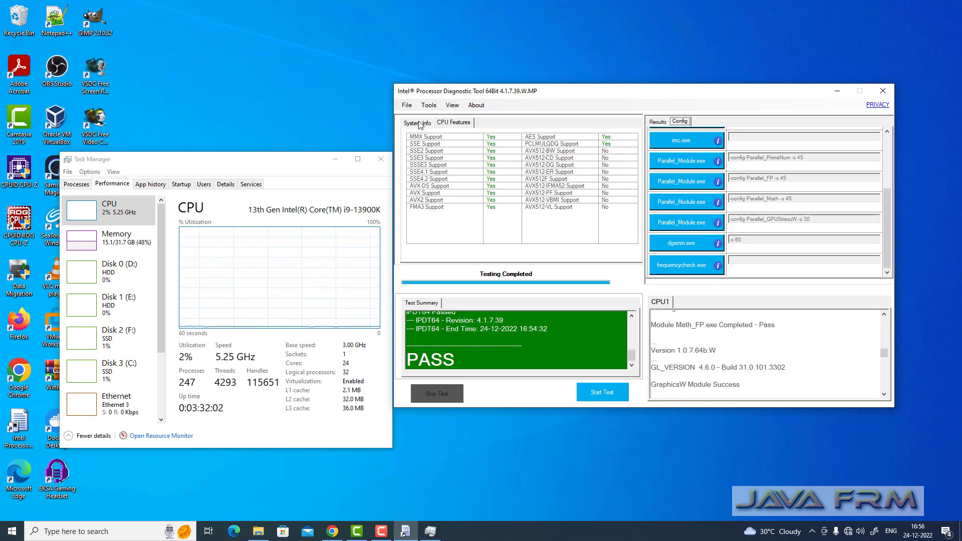
pyautogui.click(416, 122)
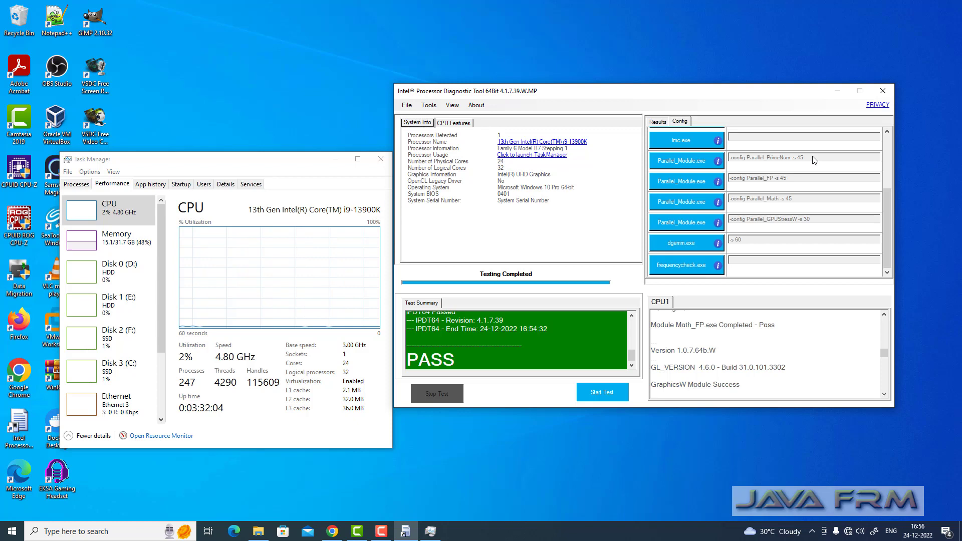
pyautogui.moveTo(883, 91)
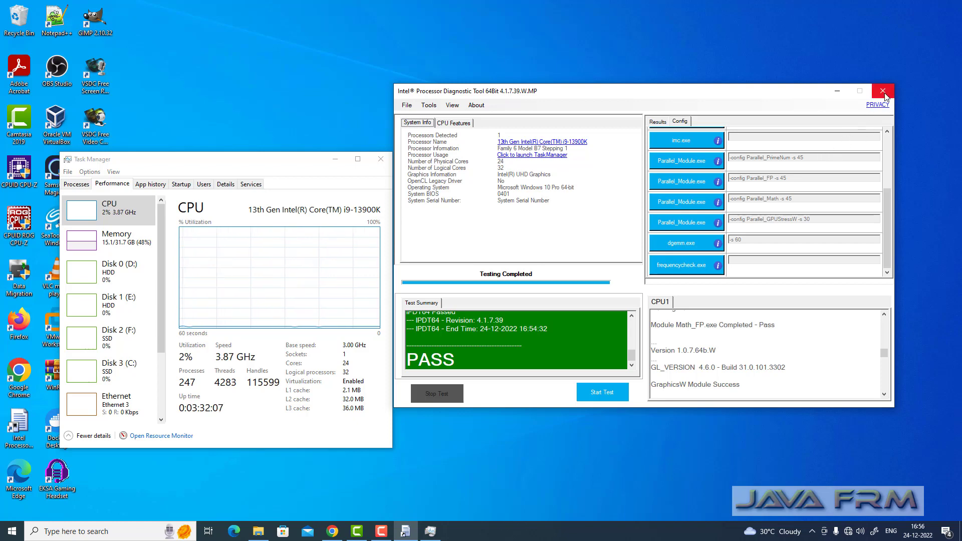
# - Dismiss the About dialog with OK and close the diagnostic tool window
pyautogui.click(476, 105)
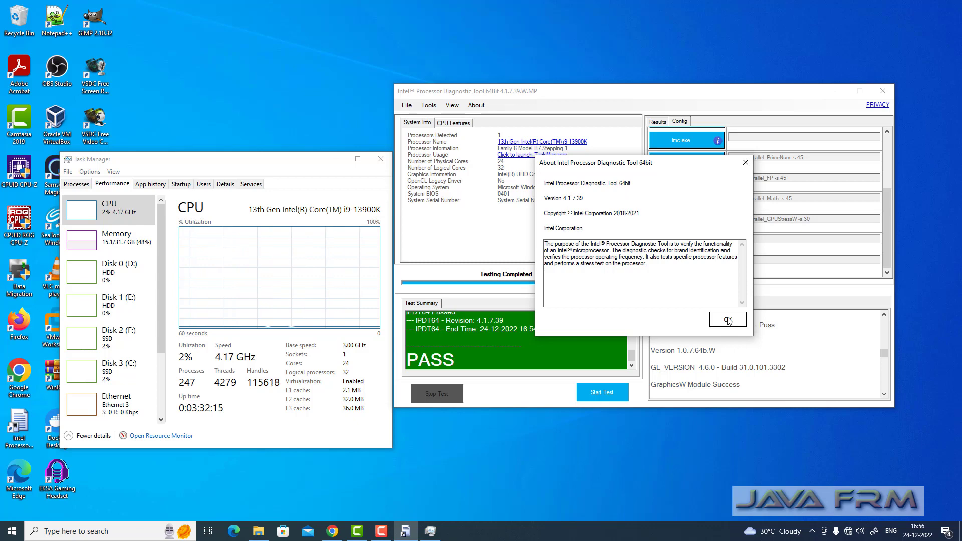
pyautogui.click(728, 319)
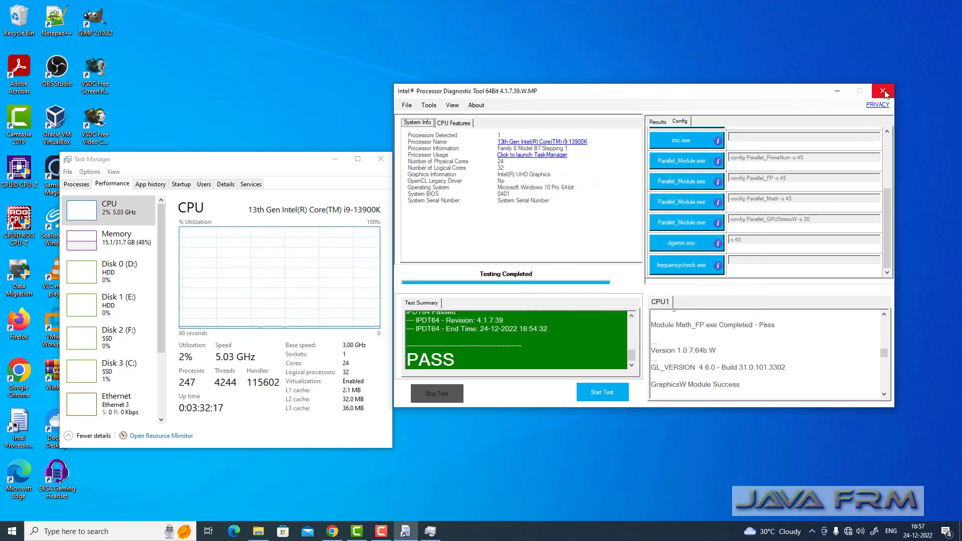
pyautogui.click(885, 90)
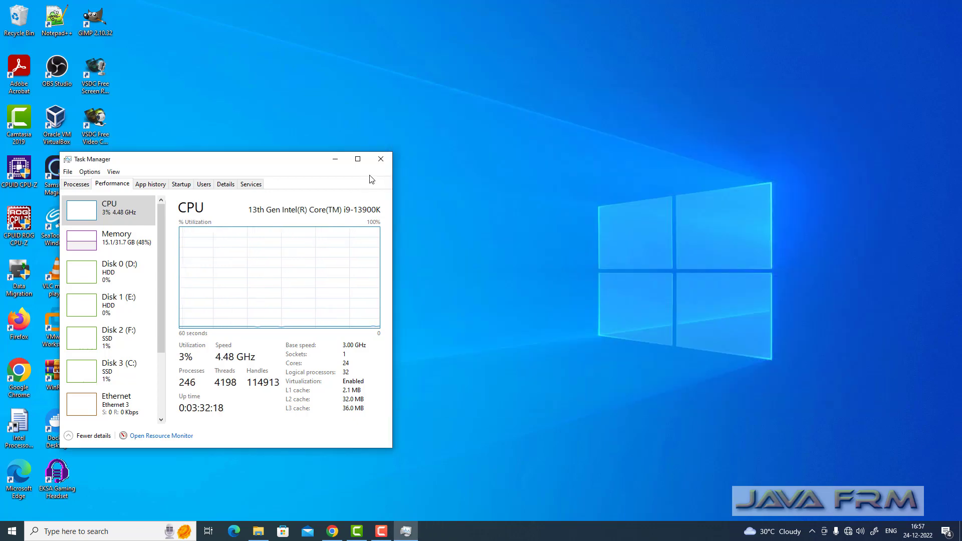